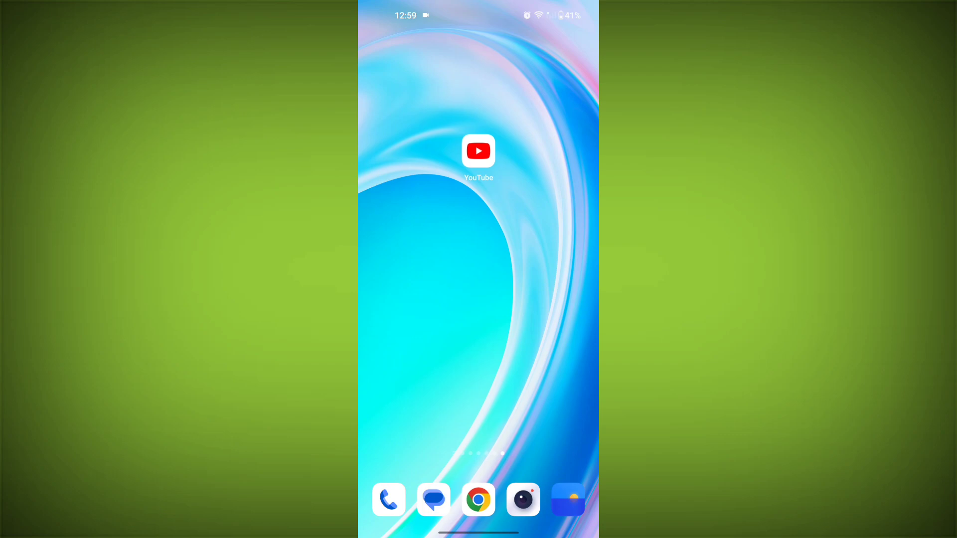
Launch the YouTube app and open the account menu from the profile picture.
left_click(477, 151)
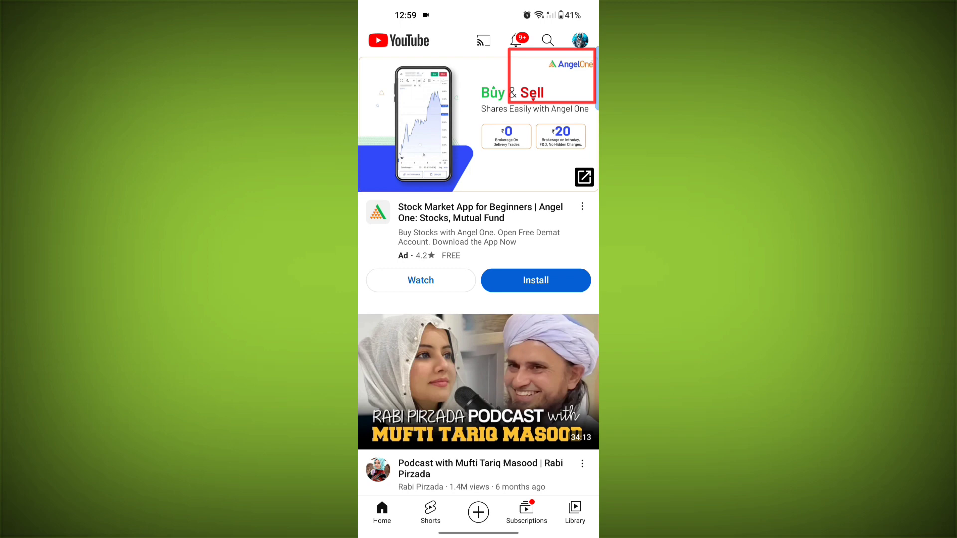
left_click(579, 40)
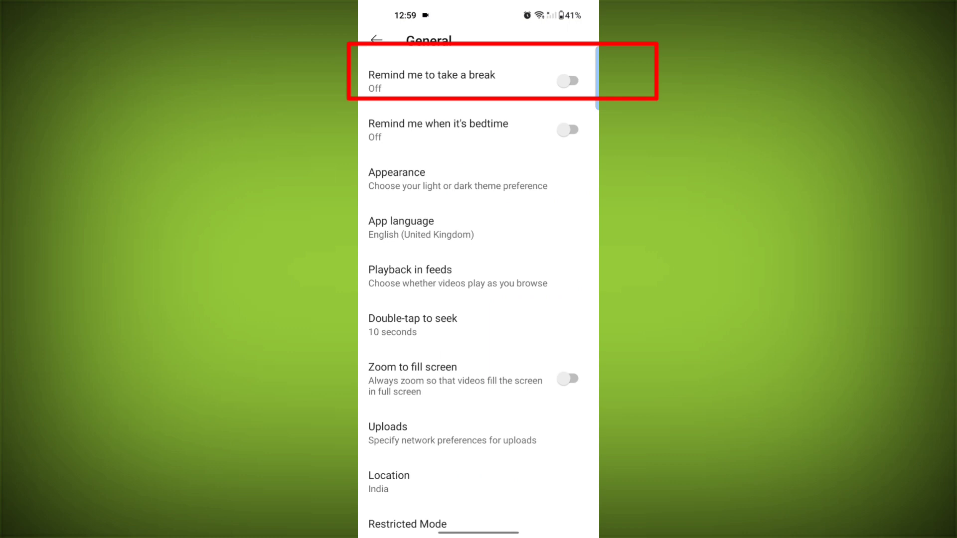
Scroll down General settings until Restricted Mode and Enable stats for nerds appear.
scroll("down", 3)
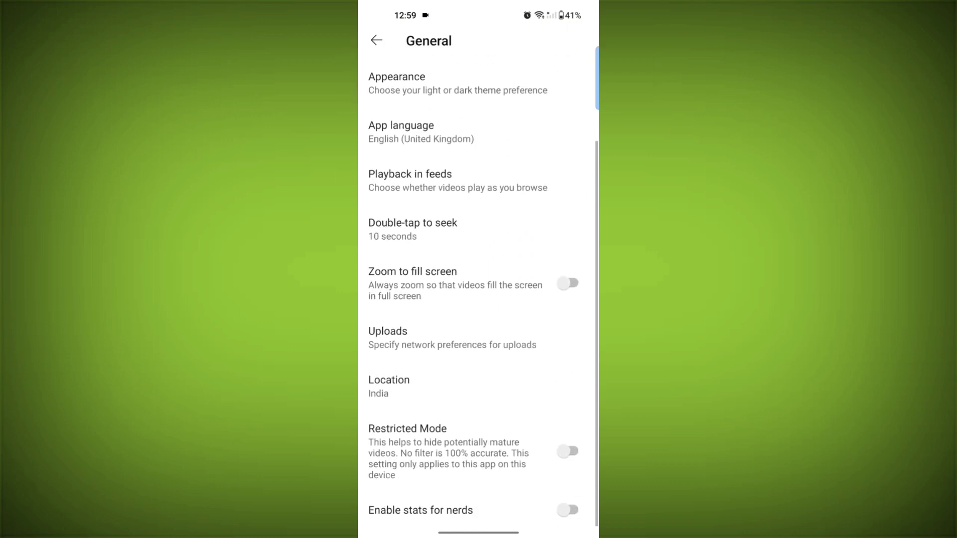